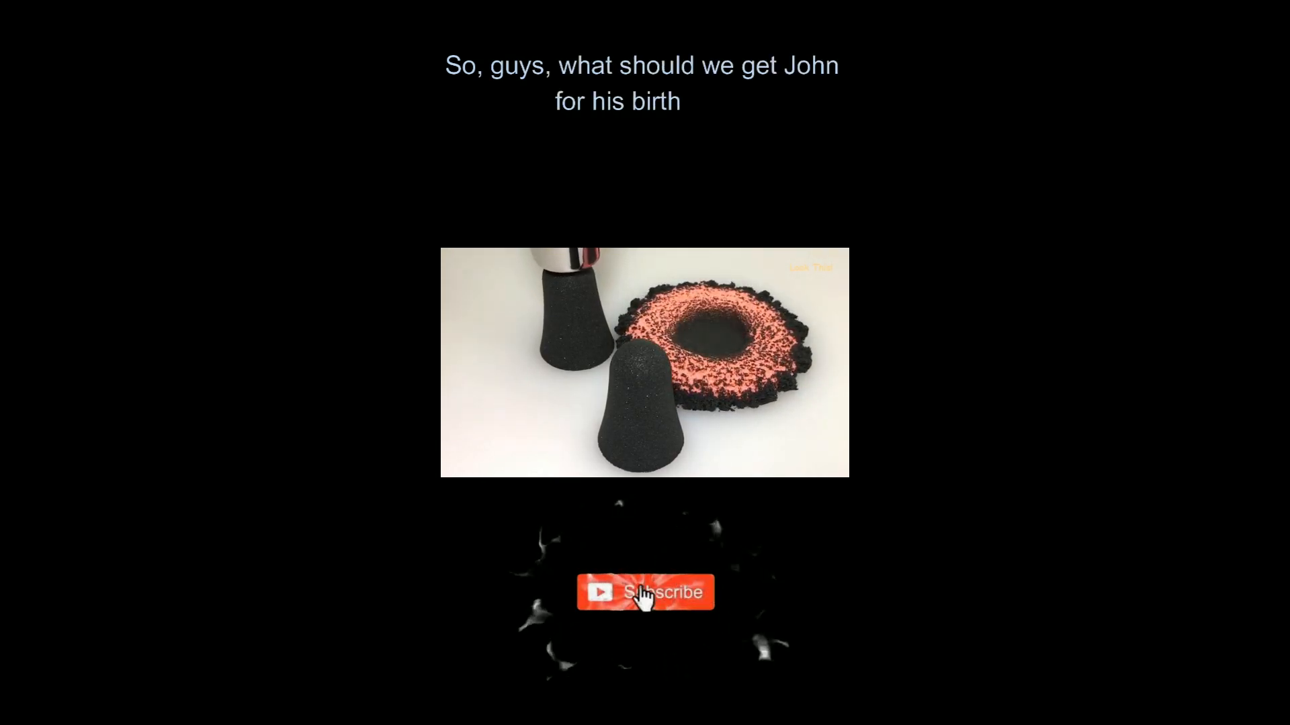
{"action": "left_click", "coordinate": [646, 593]}
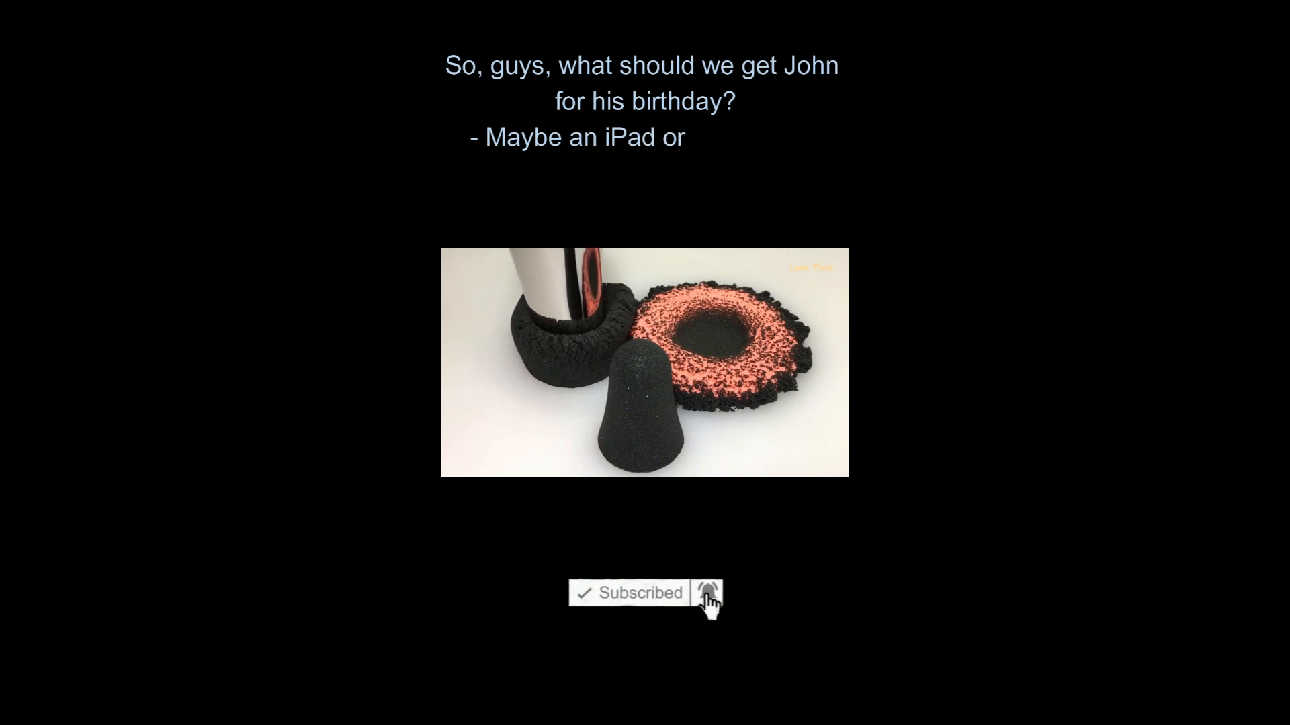
{"action": "left_click", "coordinate": [708, 593]}
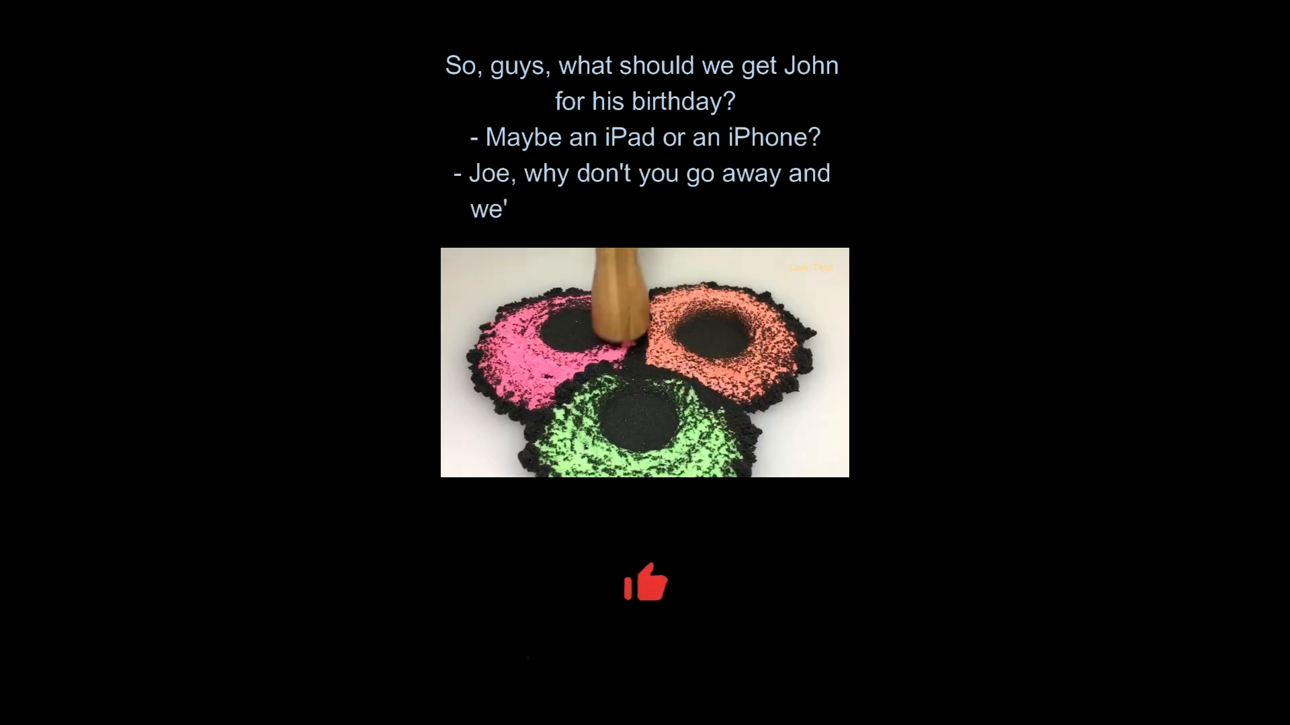
{"action": "left_click", "coordinate": [645, 583]}
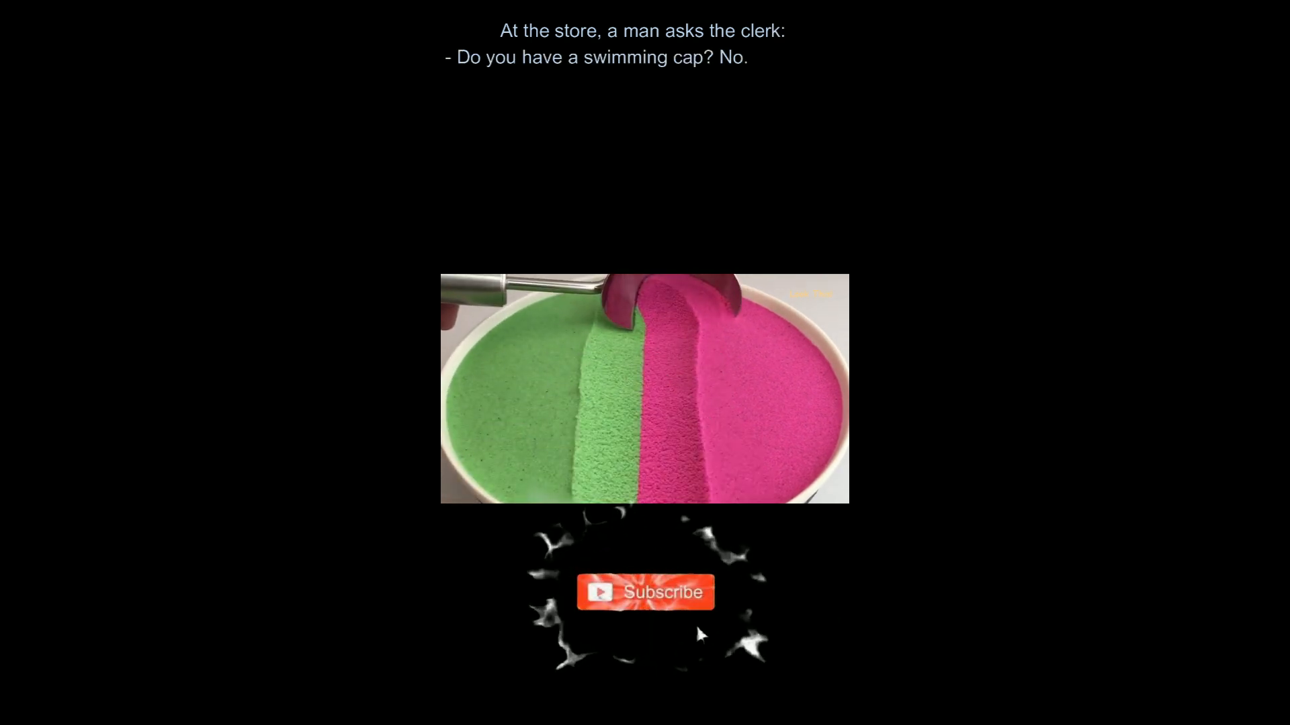
{"action": "left_click", "coordinate": [646, 593]}
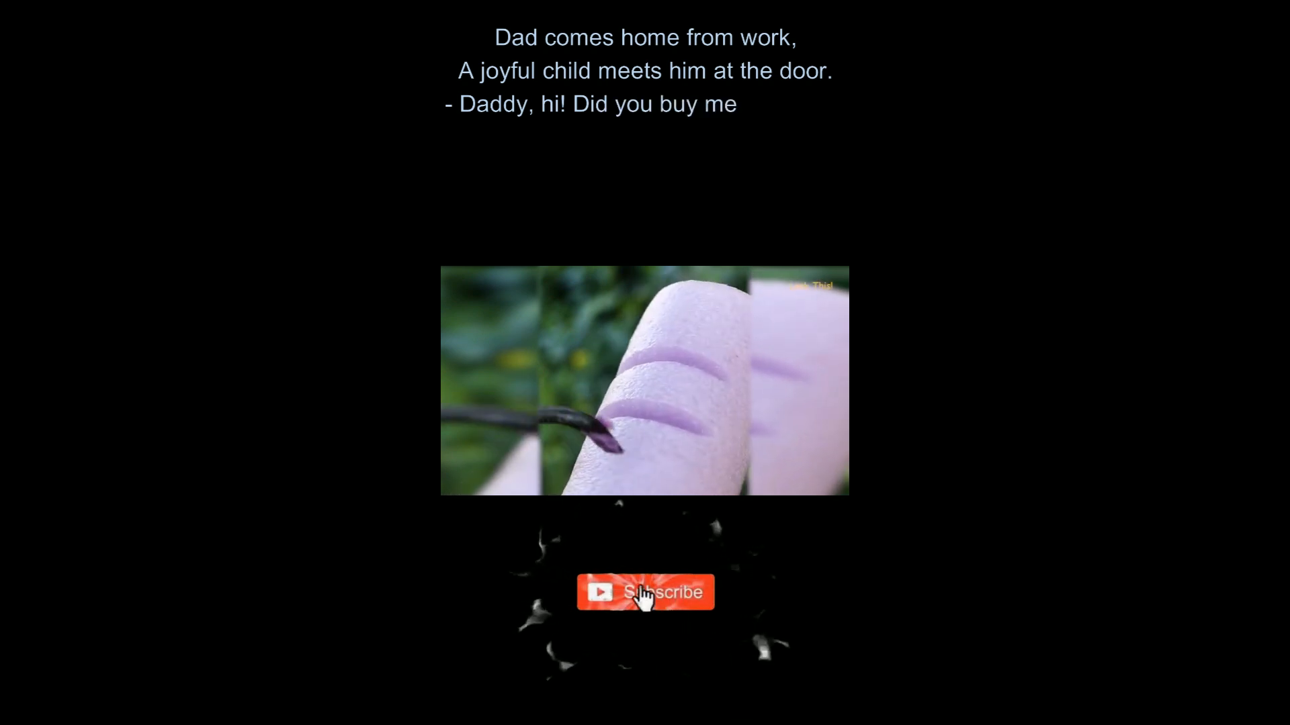
{"action": "left_click", "coordinate": [646, 593]}
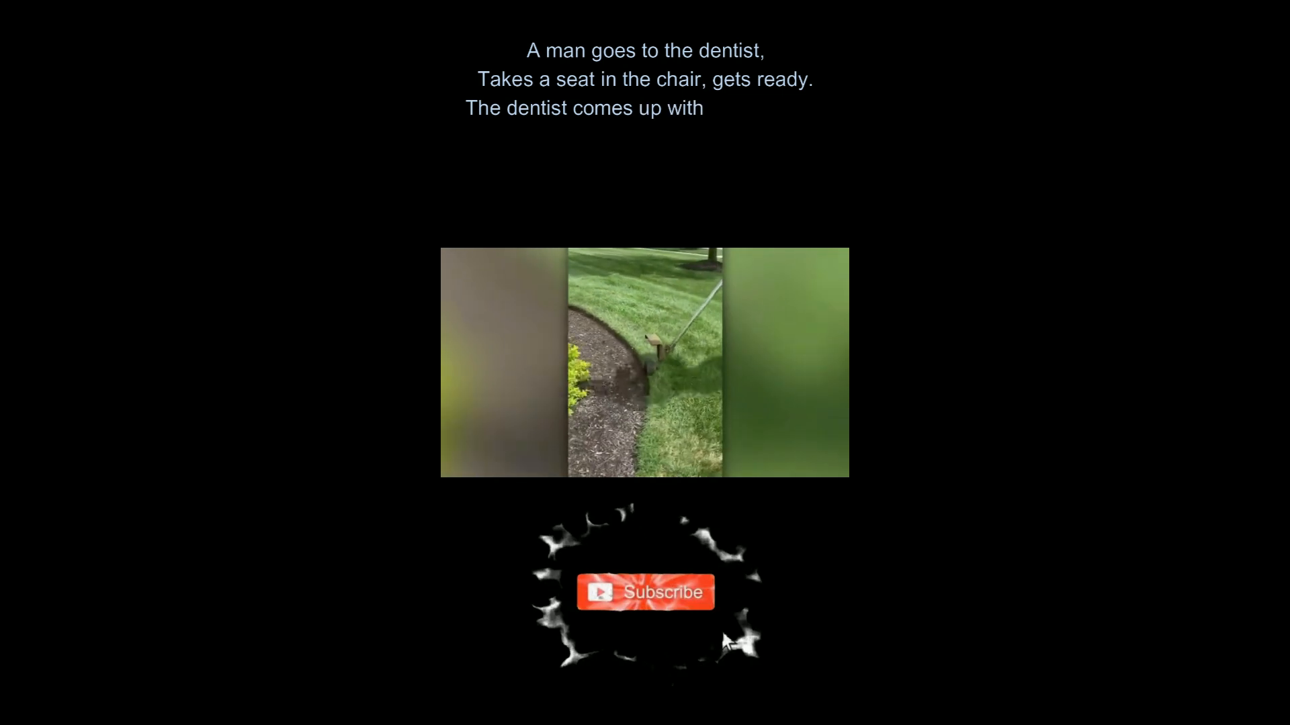
{"action": "left_click", "coordinate": [646, 592]}
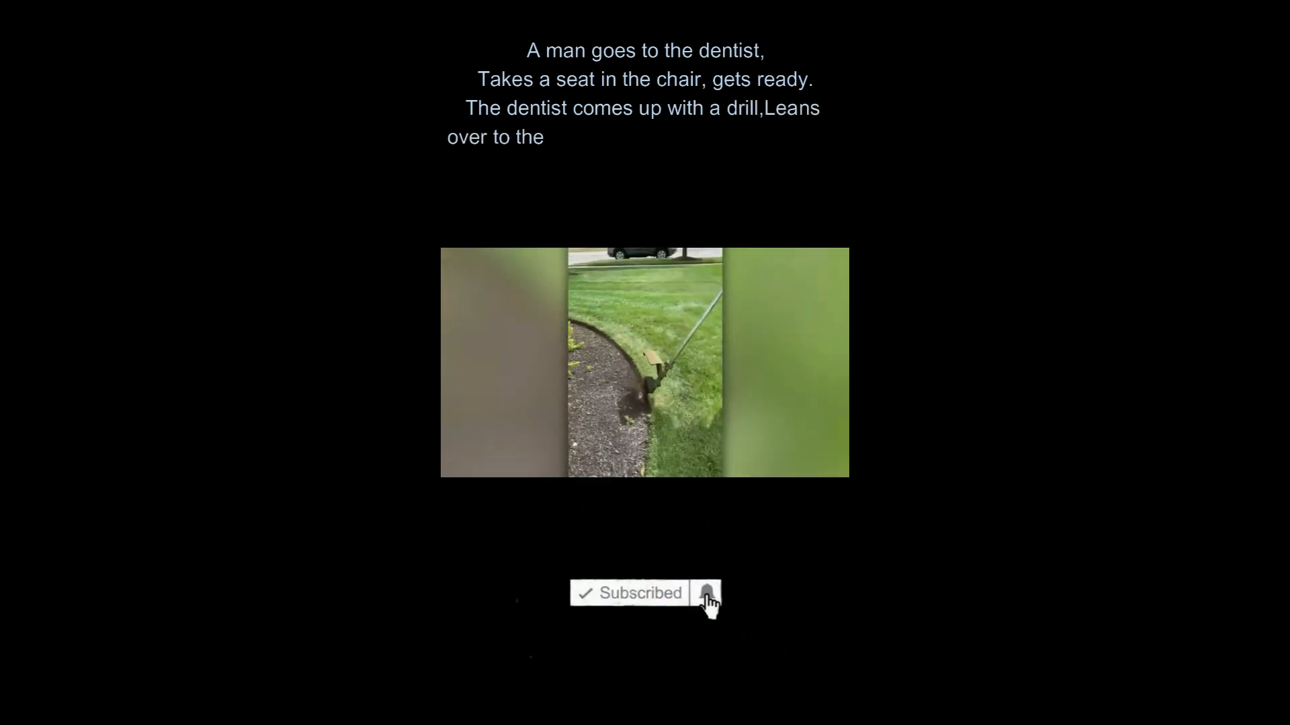
{"action": "left_click", "coordinate": [707, 593]}
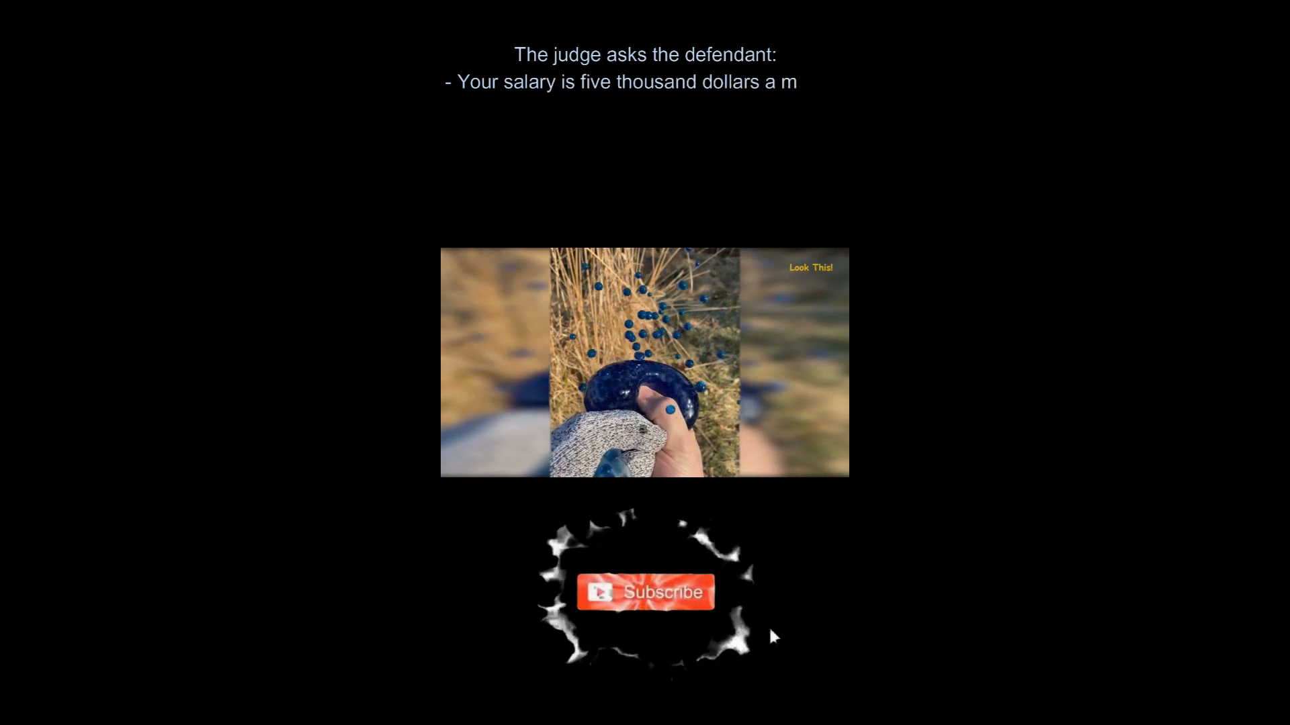
{"action": "left_click", "coordinate": [645, 592]}
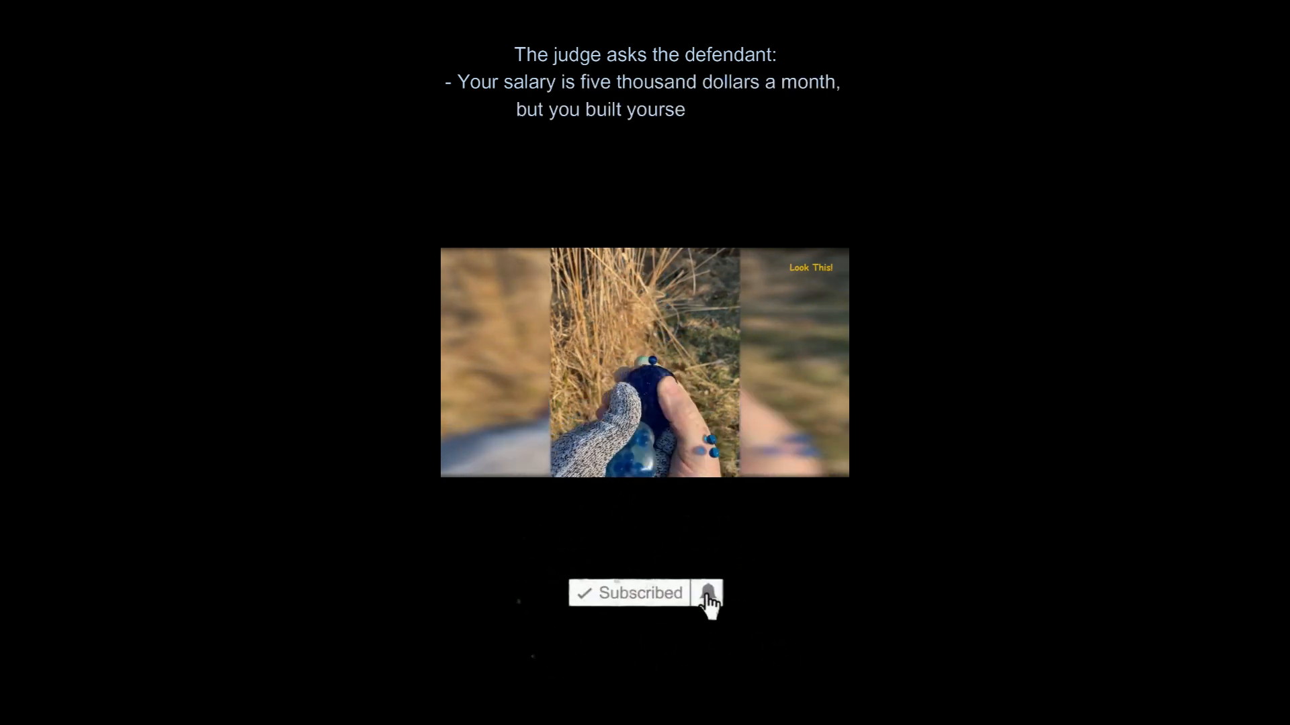